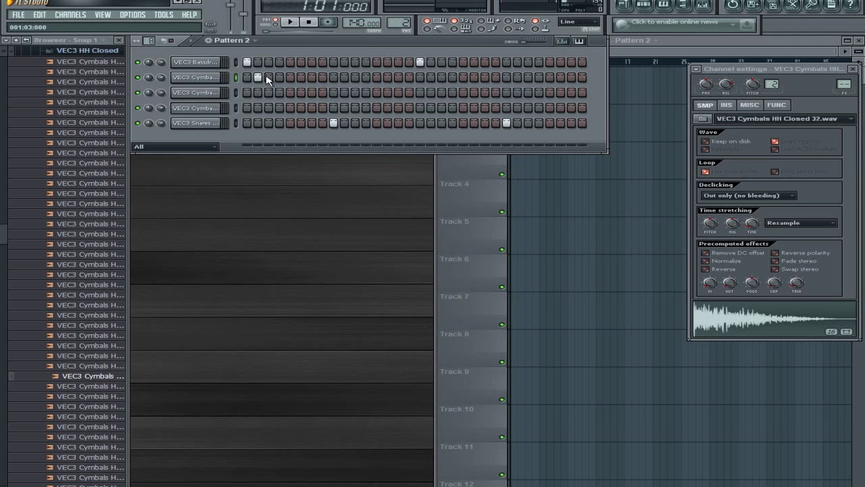
# Step: Dismiss the Channel settings window so the Pattern 2 step sequencer is fully visible
pyautogui.click(292, 22)
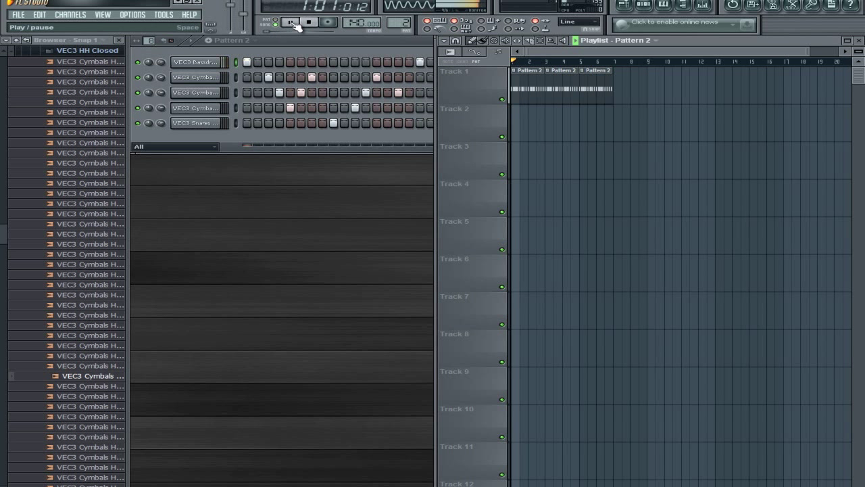